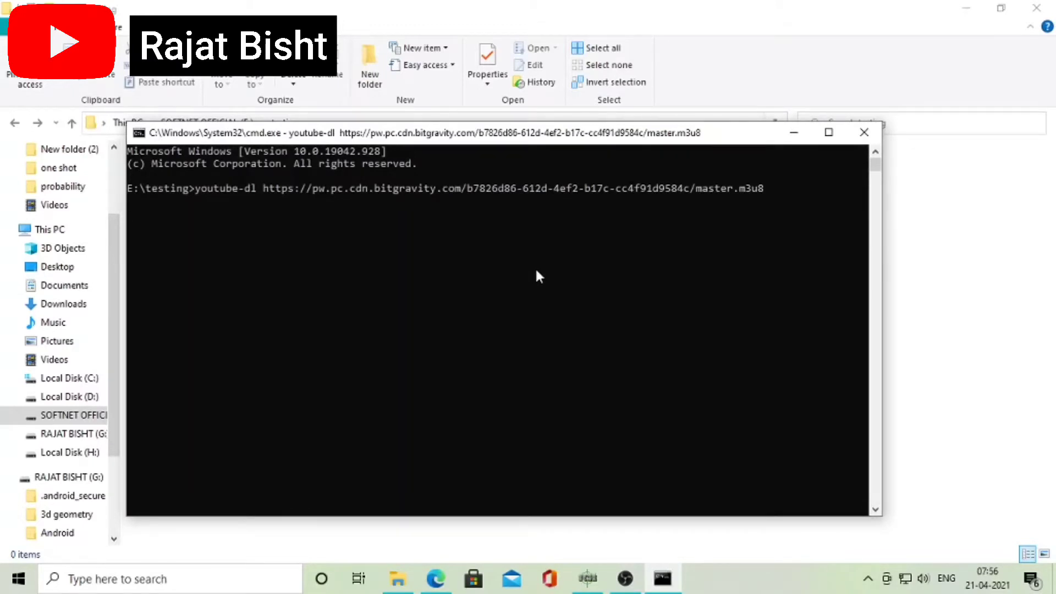
# - Abandon the youtube-dl attempt and return to an empty E:\testing> prompt
pyautogui.press('Return')
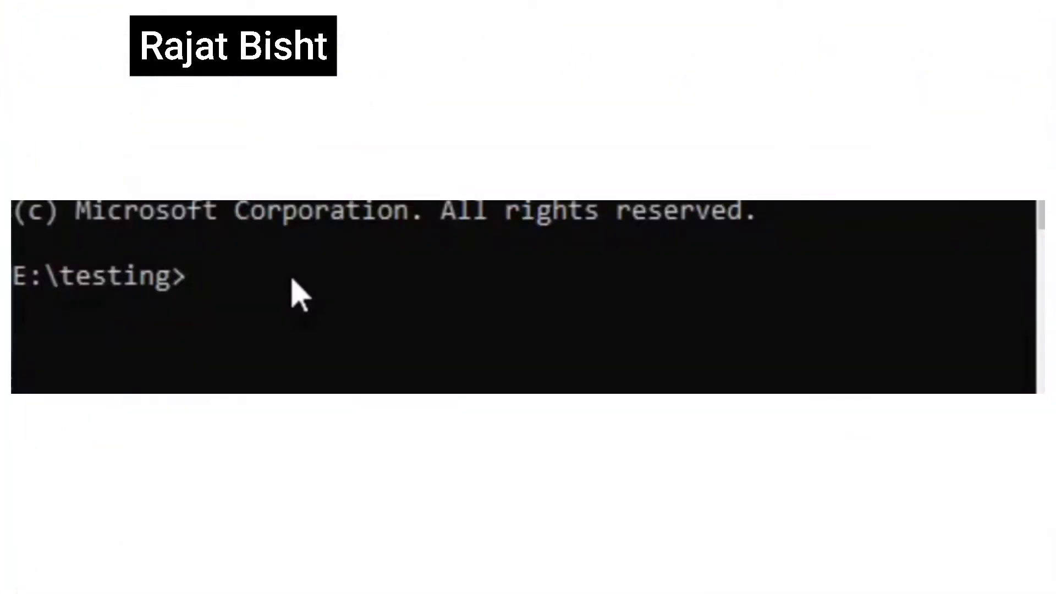
# - Enter ffmpeg -i with the bitgravity master.m3u8 URL and a quoted SUbscribeCHannelPlease.mp4 output name
pyautogui.write('ffmpeg')
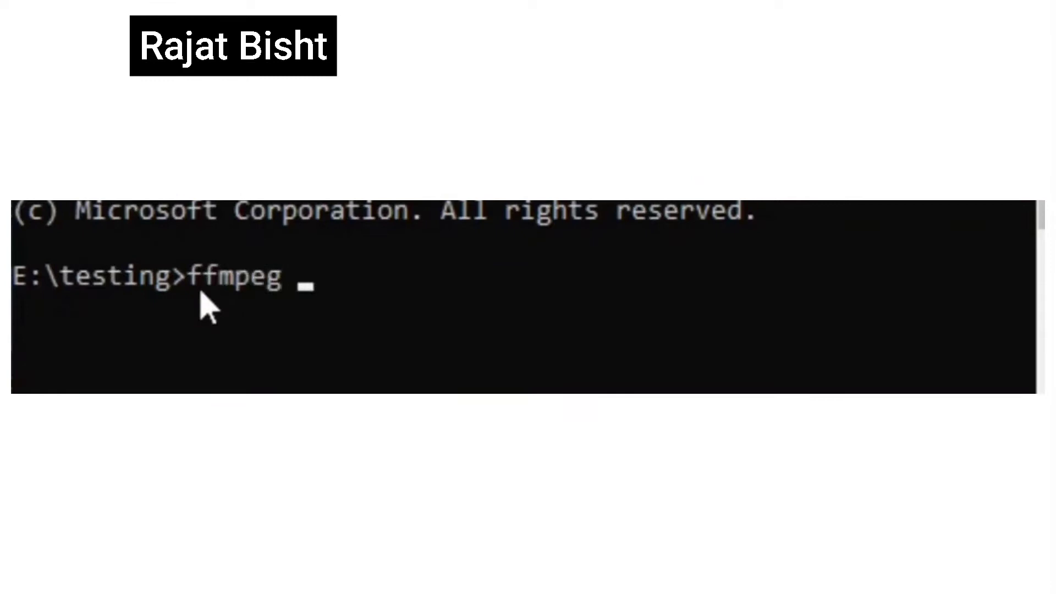
pyautogui.write('-i https://pw.pc.cdn.bitgravity.com/b7826d86-12d-4ef2-b17-cc4f91d9584c/master.m3u8')
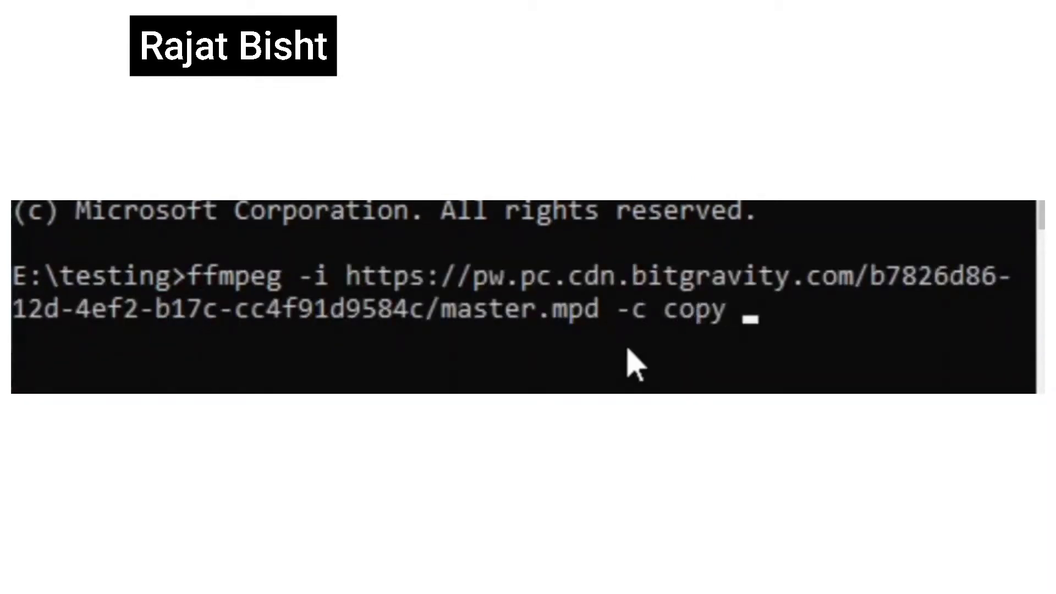
pyautogui.write('"SUbscribeCHannel')
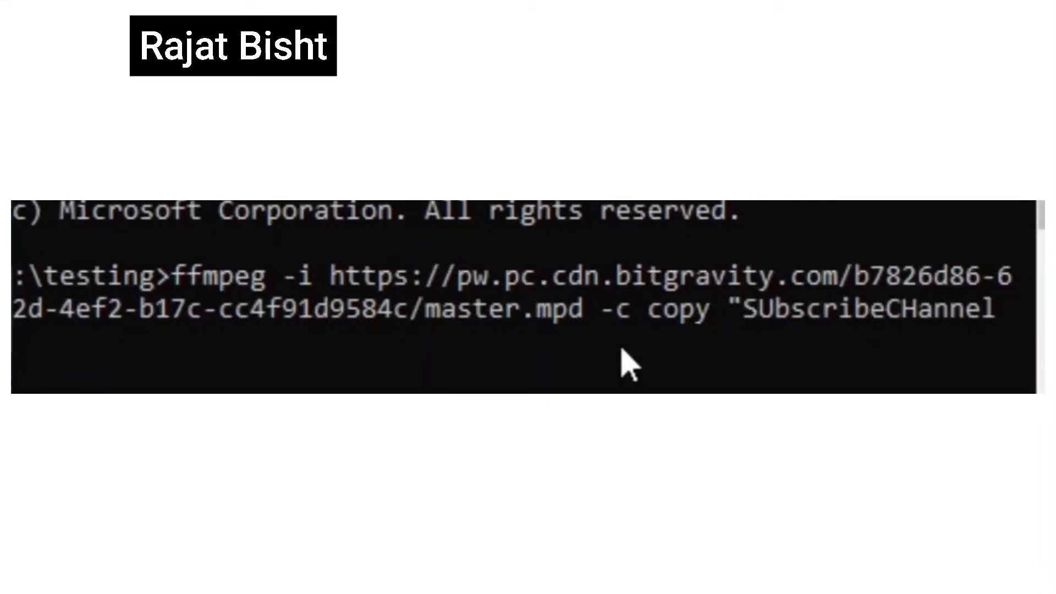
pyautogui.write('lease.mp4"')
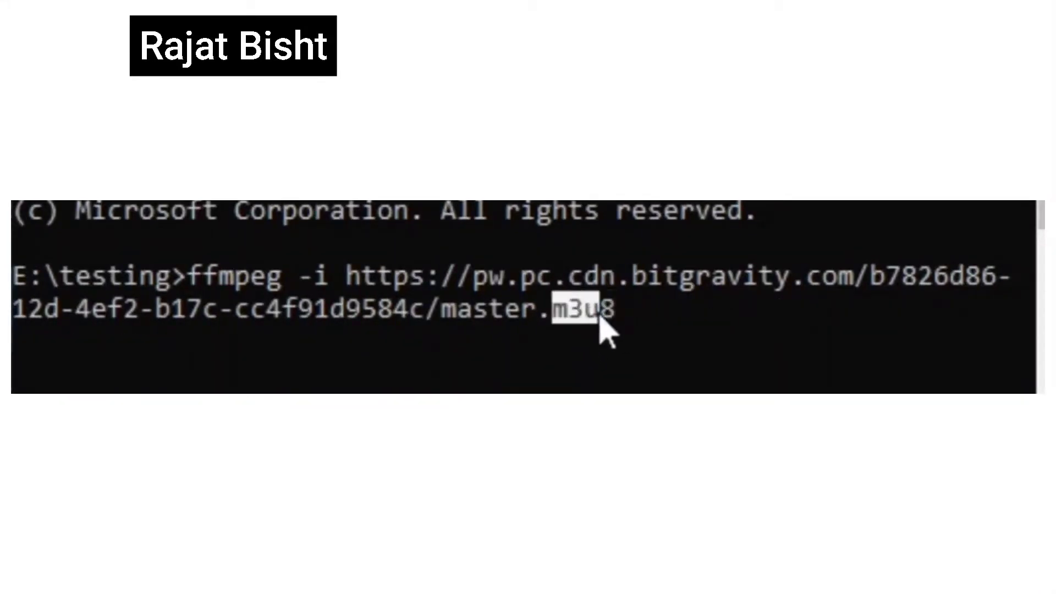
# - Change the URL to master.mpd and add -c copy writing to "SUbscribeCHannelPlease.mp4"
pyautogui.press('Backspace')
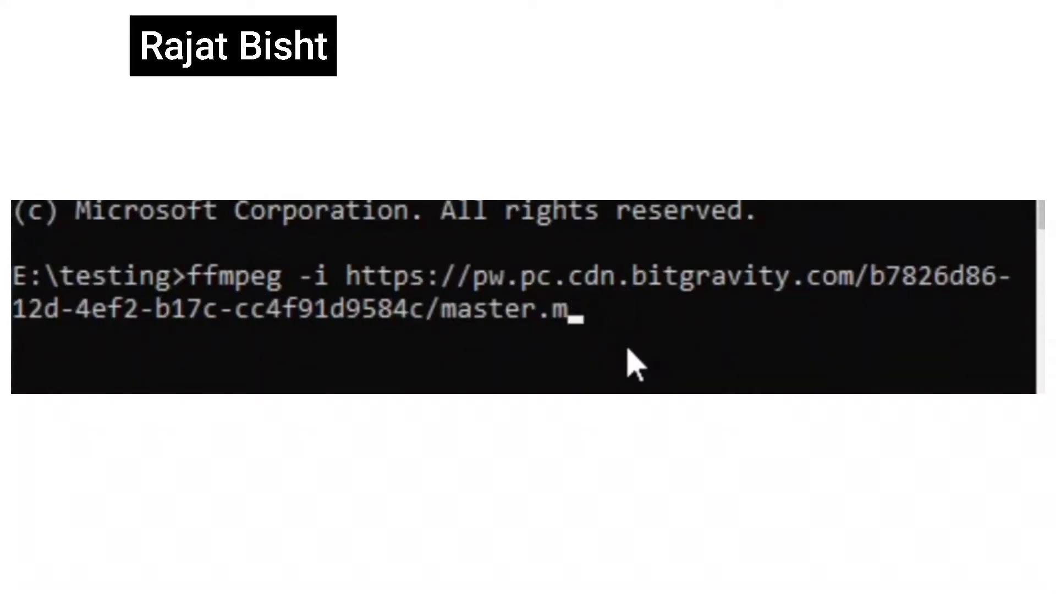
pyautogui.write('pd')
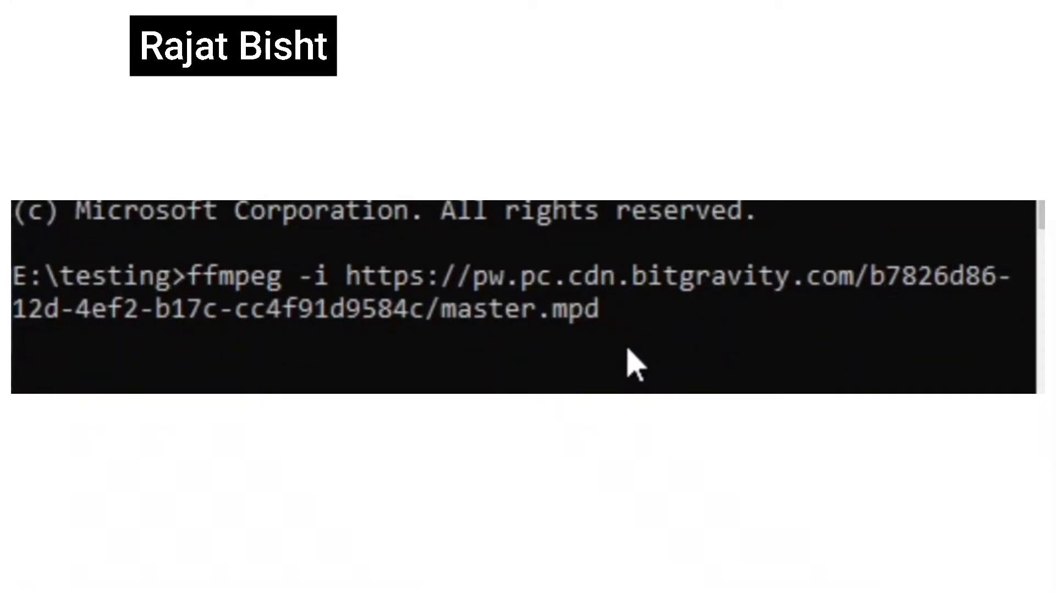
pyautogui.write('-c copy')
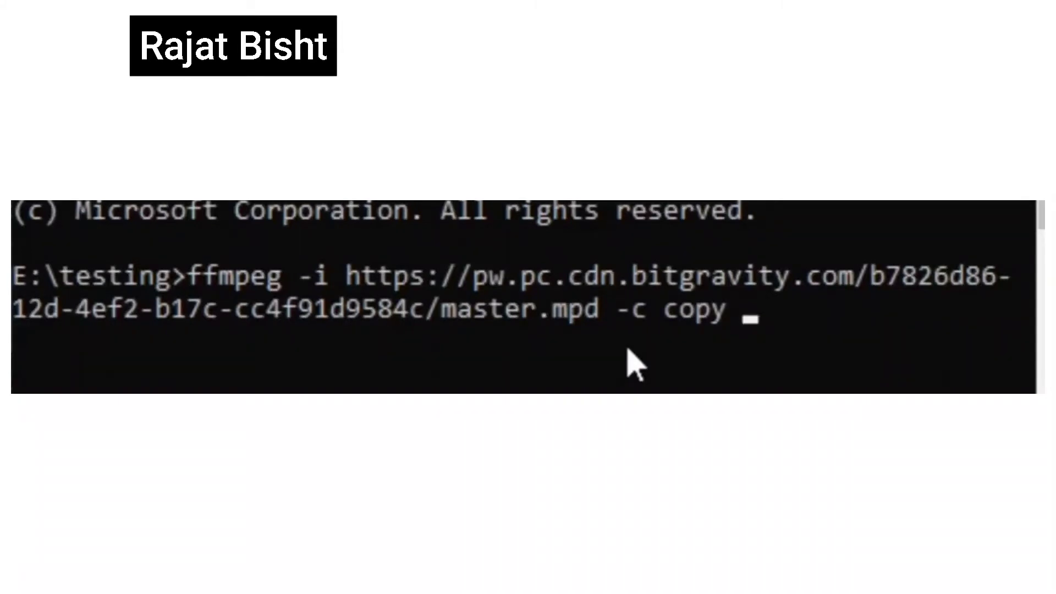
pyautogui.write('"SUb')
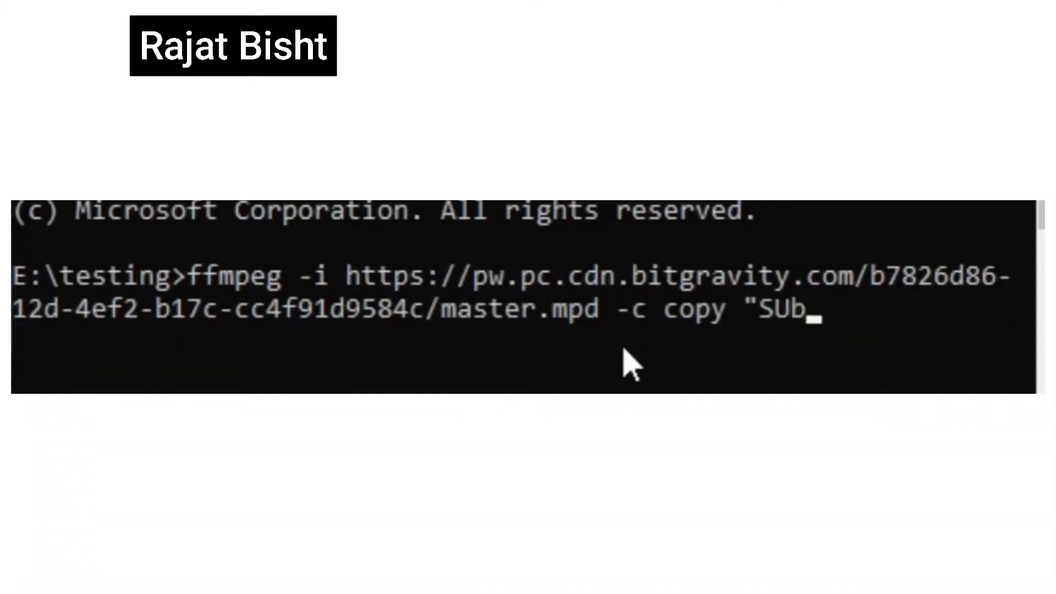
pyautogui.write('scribeCHannellease')
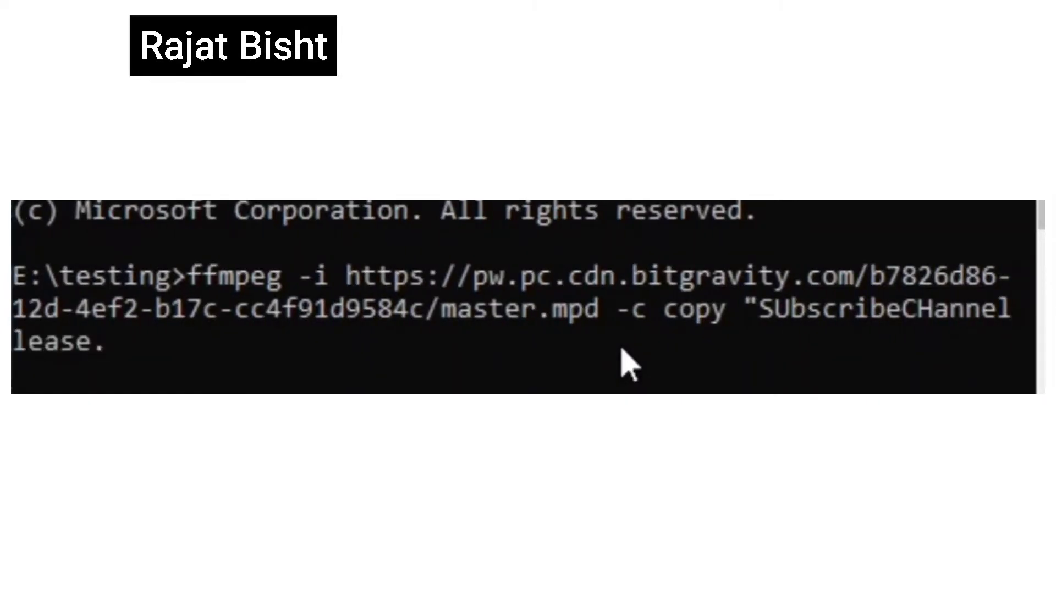
pyautogui.write('.mp4"')
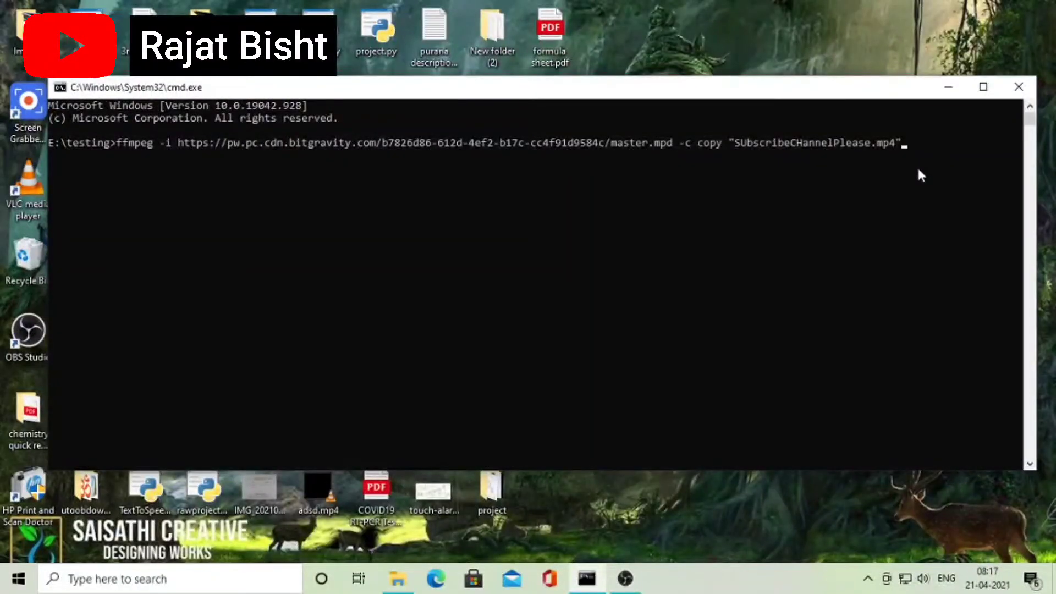
# - Run the ffmpeg download, then play SUbscribeCHannelPlease.mp4 in VLC and seek around the garbled video
pyautogui.press('Return')
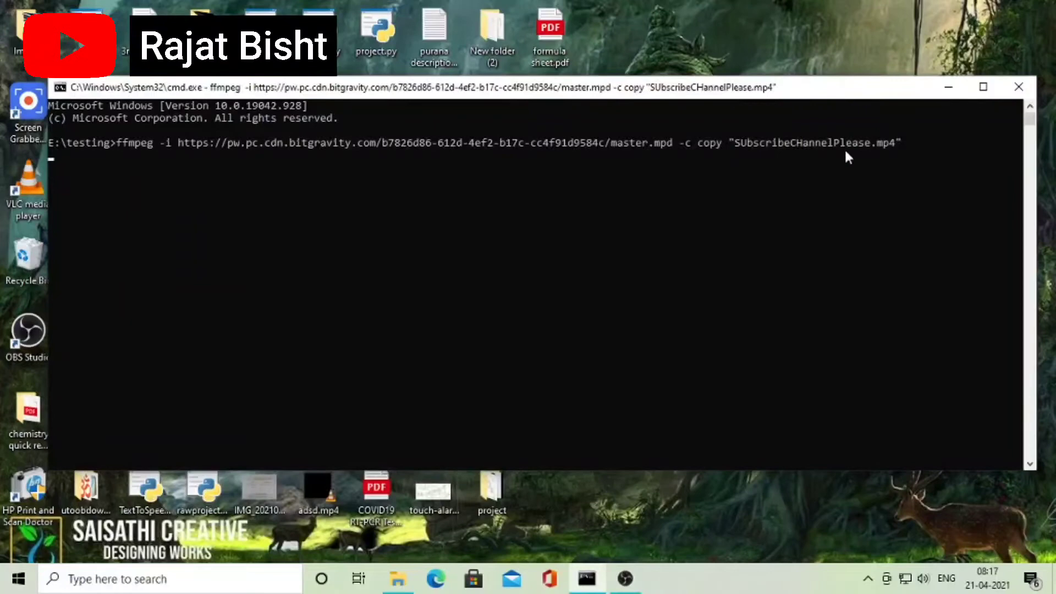
pyautogui.moveTo(880, 304)
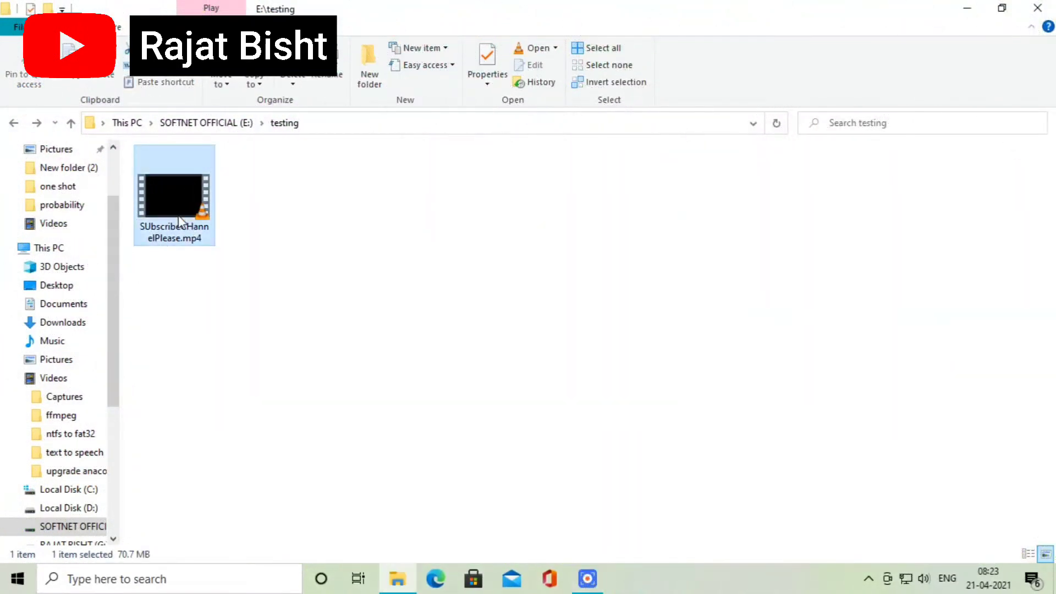
pyautogui.doubleClick(174, 194)
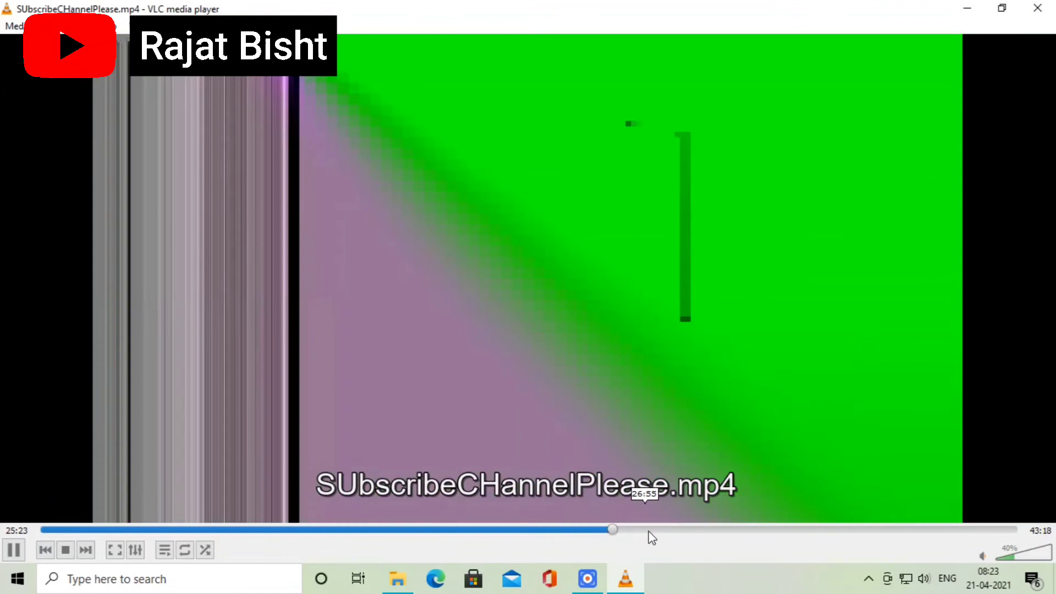
pyautogui.click(889, 529)
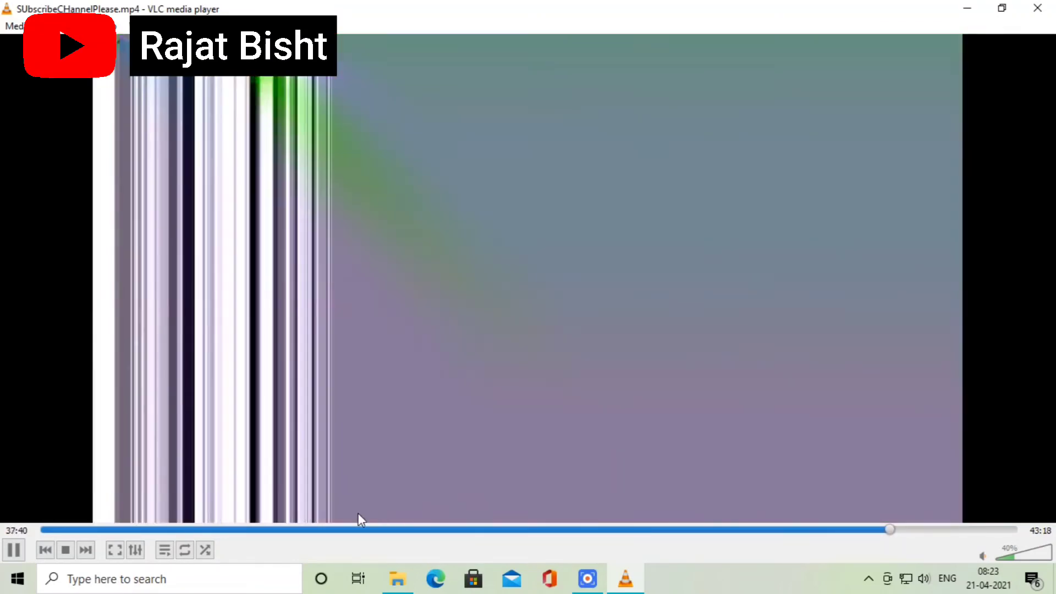
pyautogui.click(576, 529)
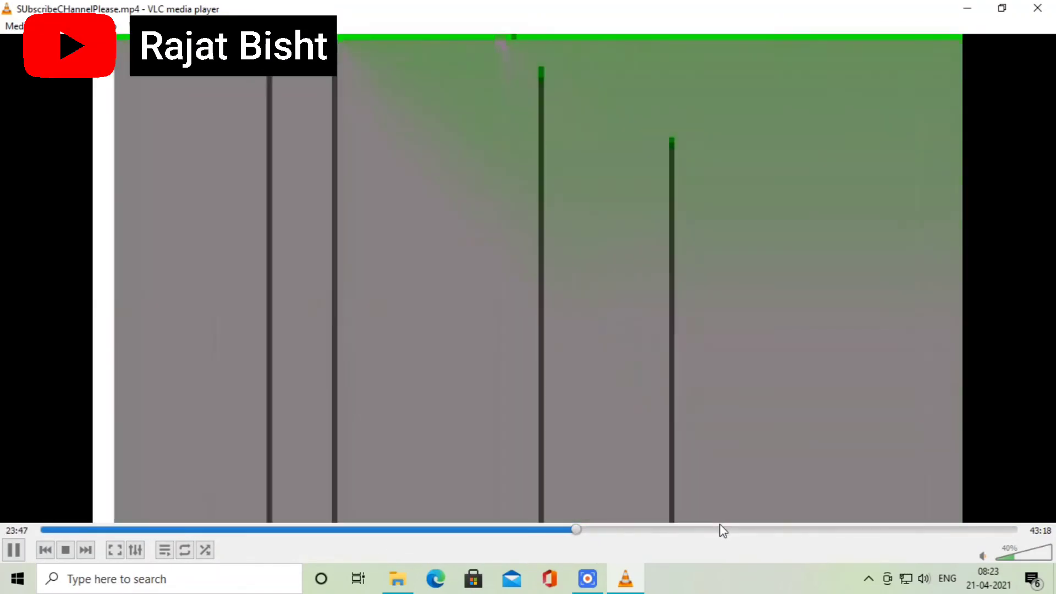